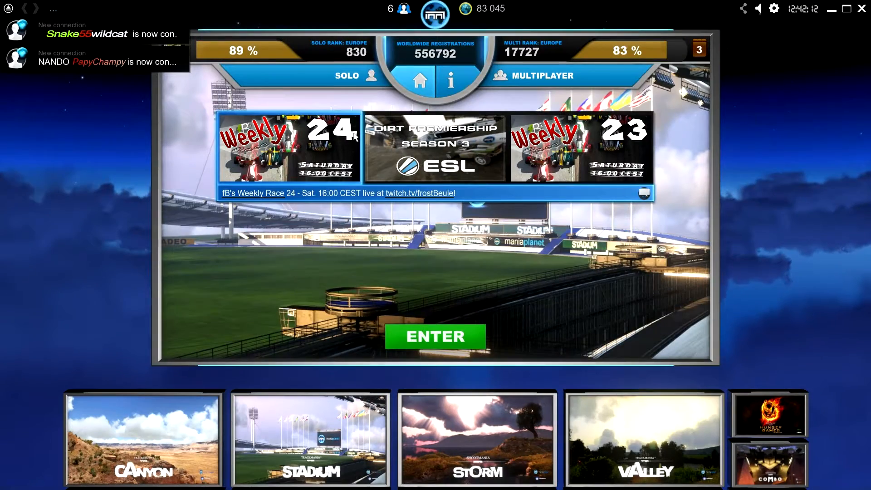
Step: Open the saved replays browser and pick a downloaded replay to export as video
left_click(435, 336)
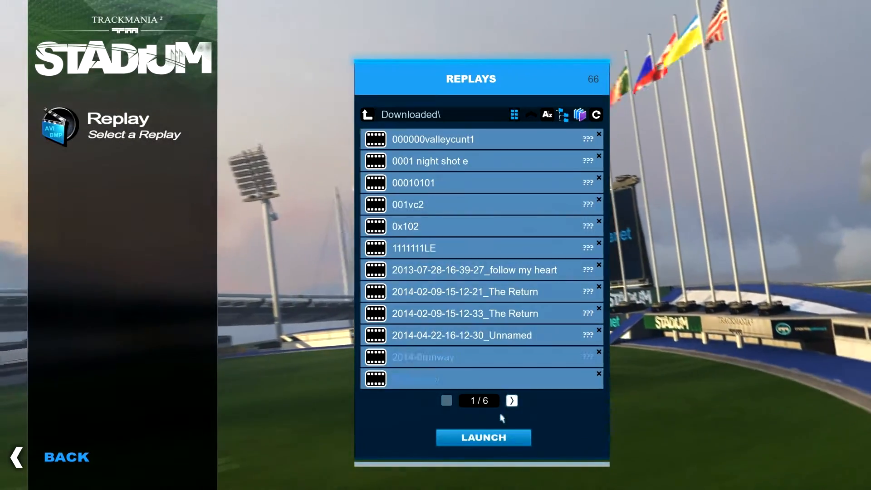
left_click(483, 437)
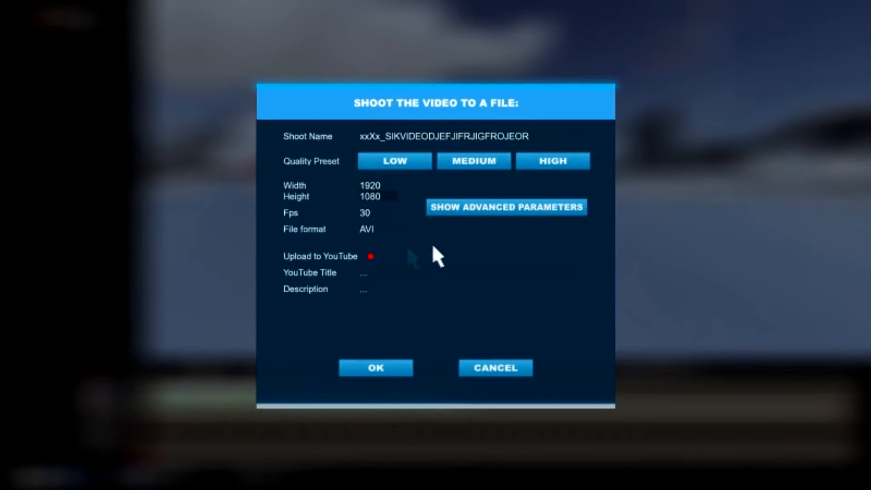
mouse_move(387, 372)
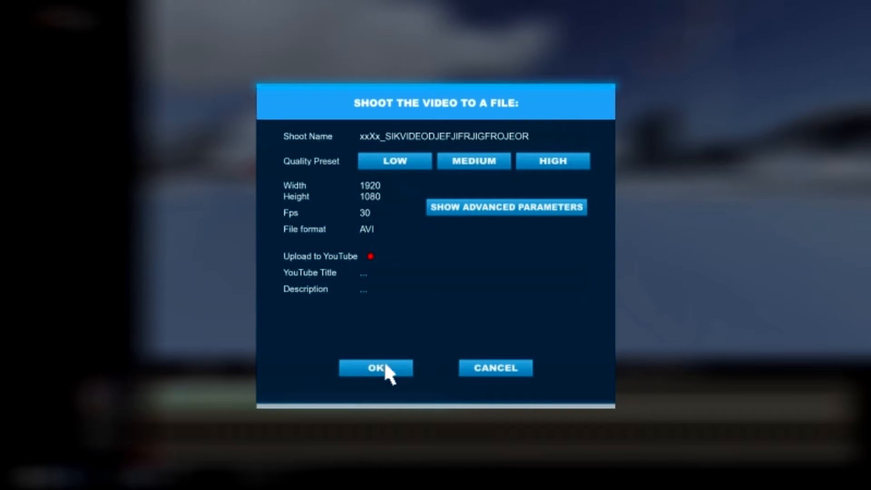
mouse_move(435, 341)
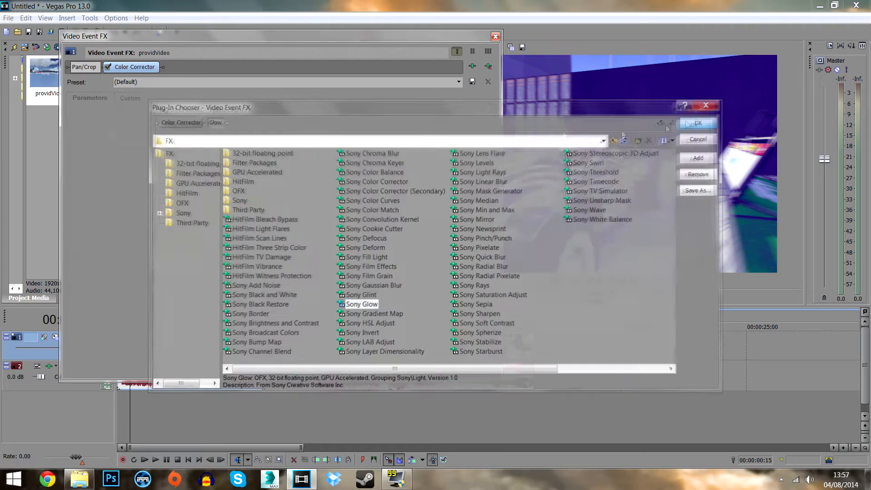
Step: Add Sony Glow to the replay clip's effects in the Plug-In Chooser
left_click(697, 123)
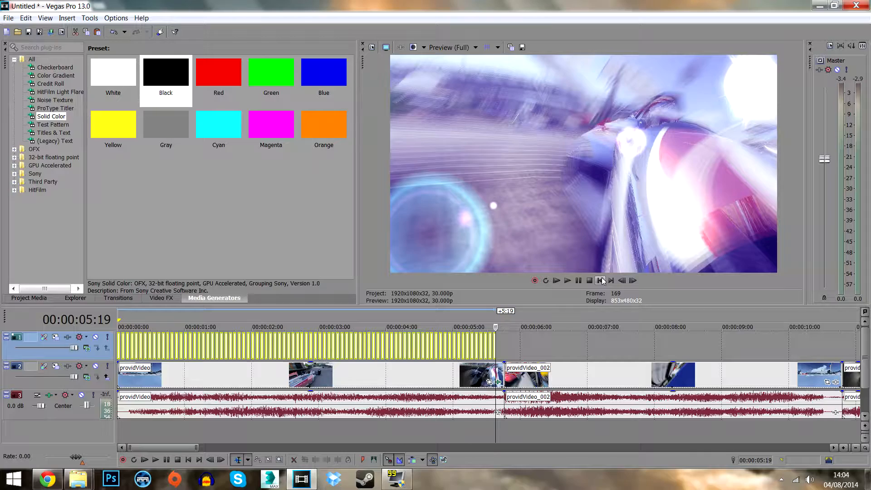
Step: Place two Solid Color Black events on top tracks to form letterbox bars
left_click(556, 280)
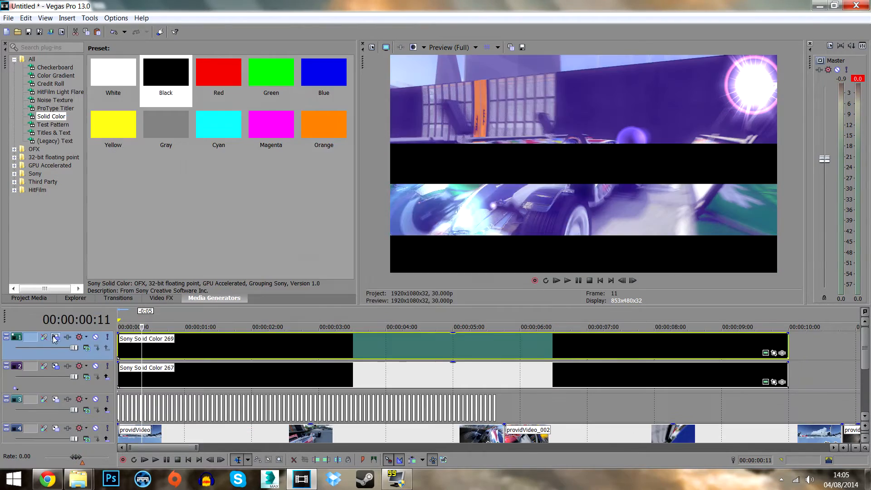
left_click(556, 280)
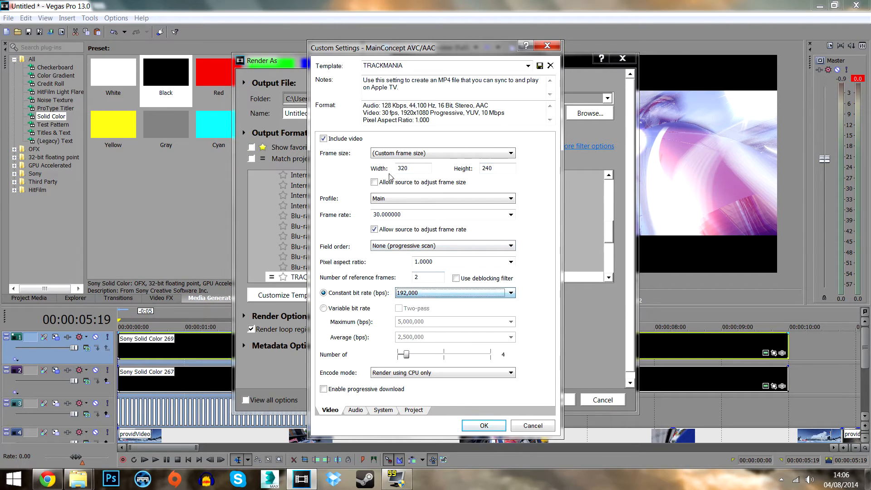
Step: Accept the 320x240 MainConcept AVC/AAC render template settings
left_click(483, 425)
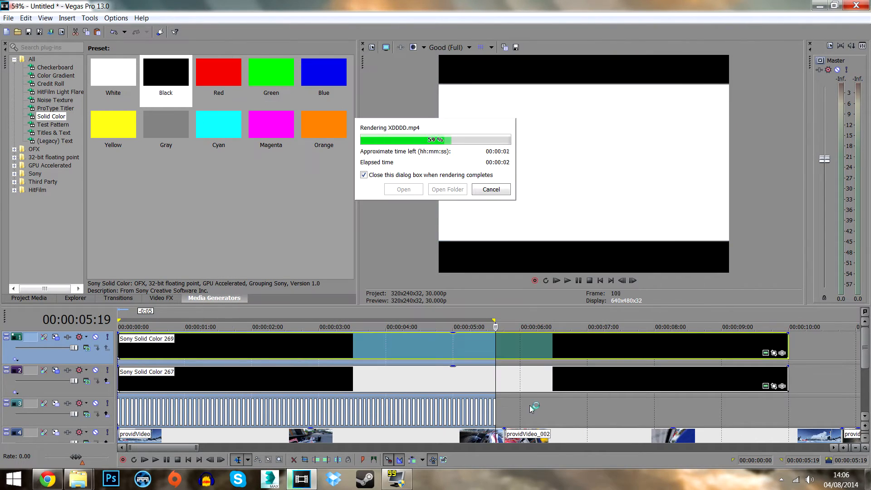